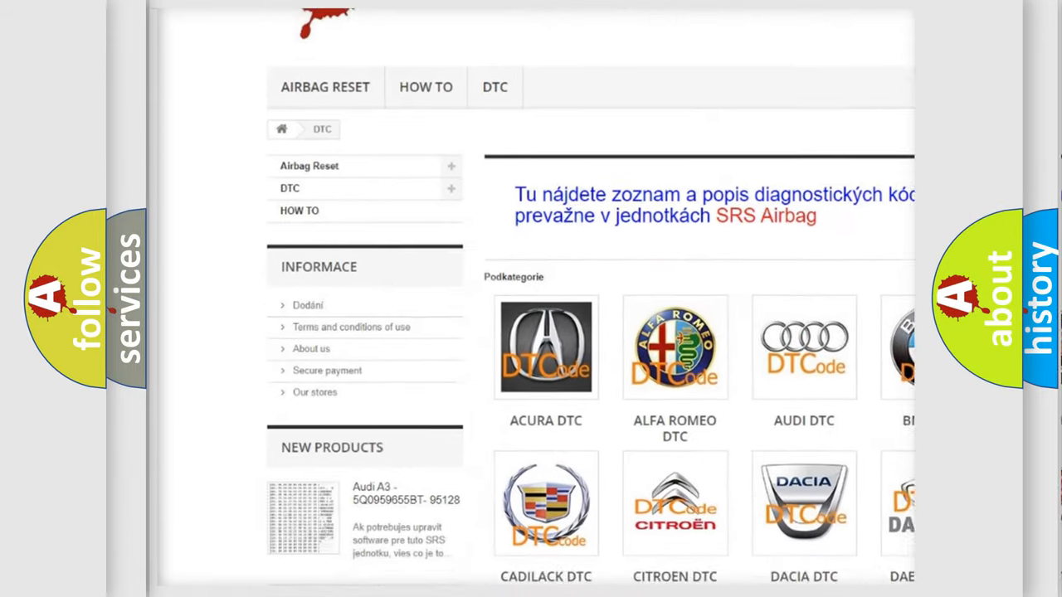
{"action": "scroll", "scroll_direction": "down", "scroll_amount": 3}
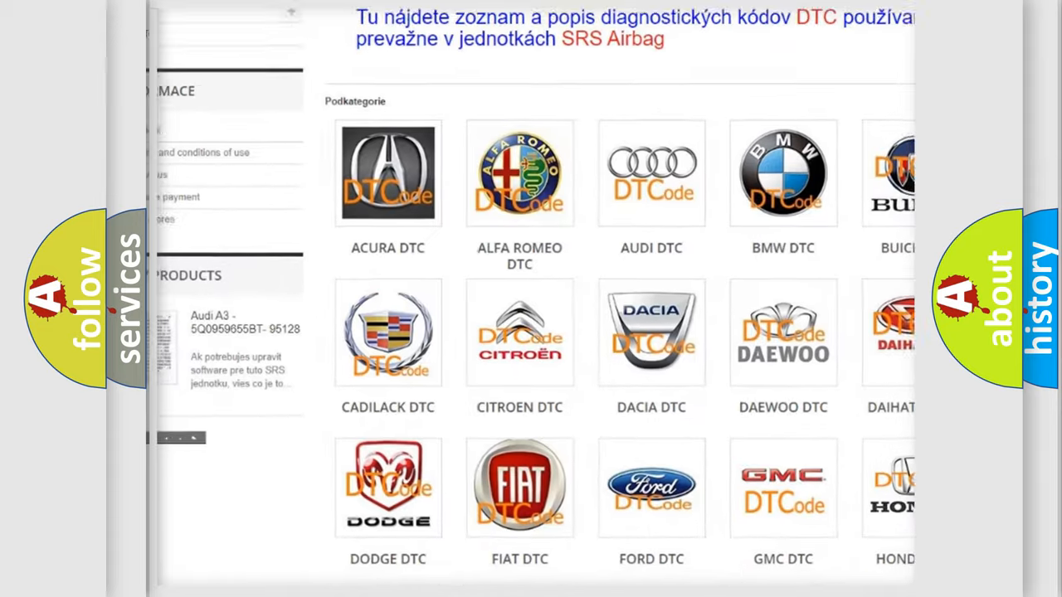